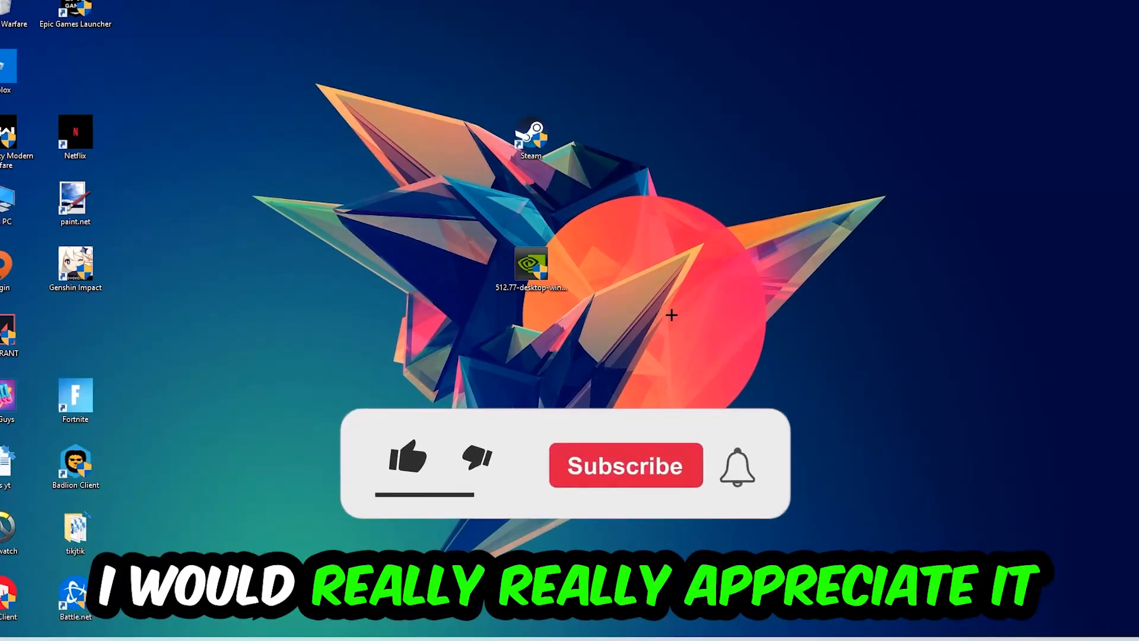
- Bring up Task Manager from the taskbar showing running processes
{"action": "left_click", "coordinate": [407, 459]}
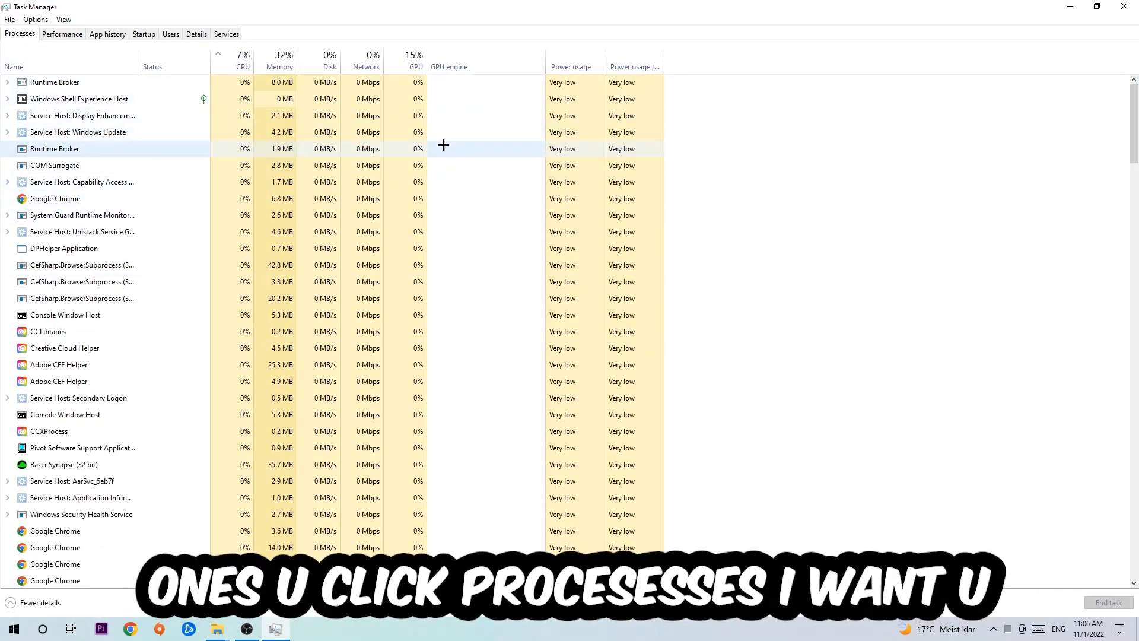
- Select the Google Chrome processes in the list and bring up their end-task options
{"action": "left_click", "coordinate": [56, 198]}
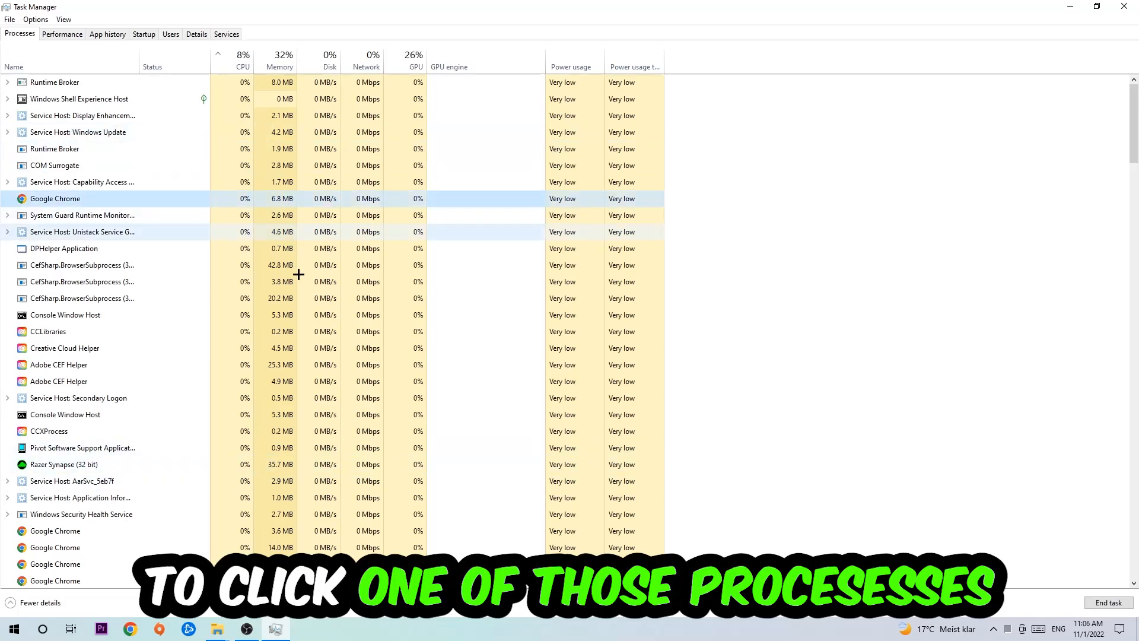
{"action": "left_click", "coordinate": [64, 248]}
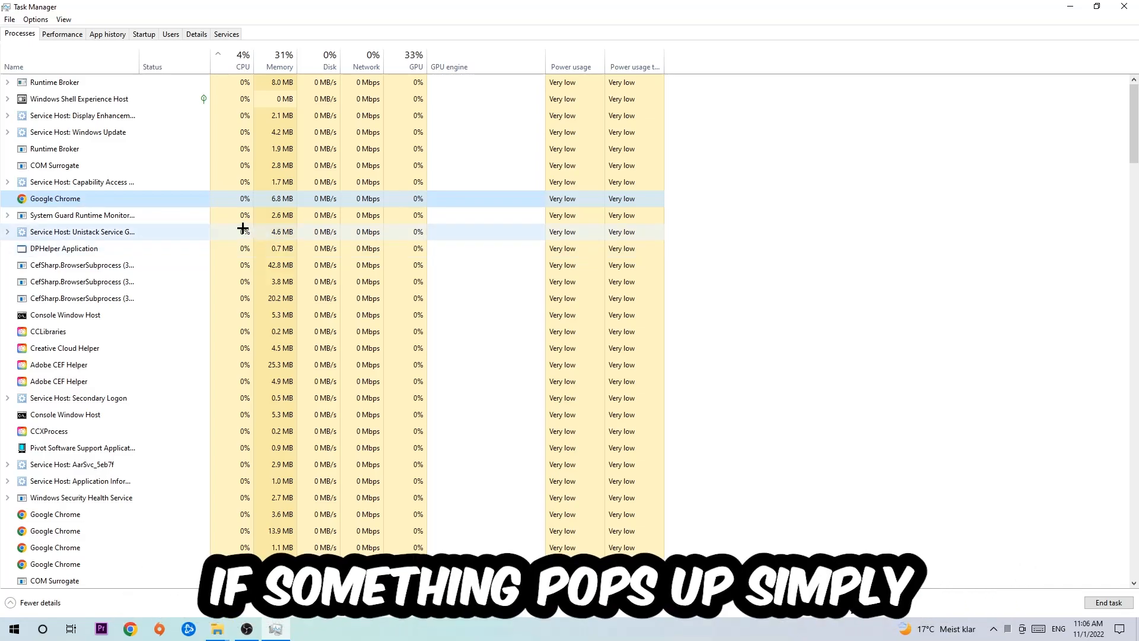
{"action": "right_click", "coordinate": [55, 198]}
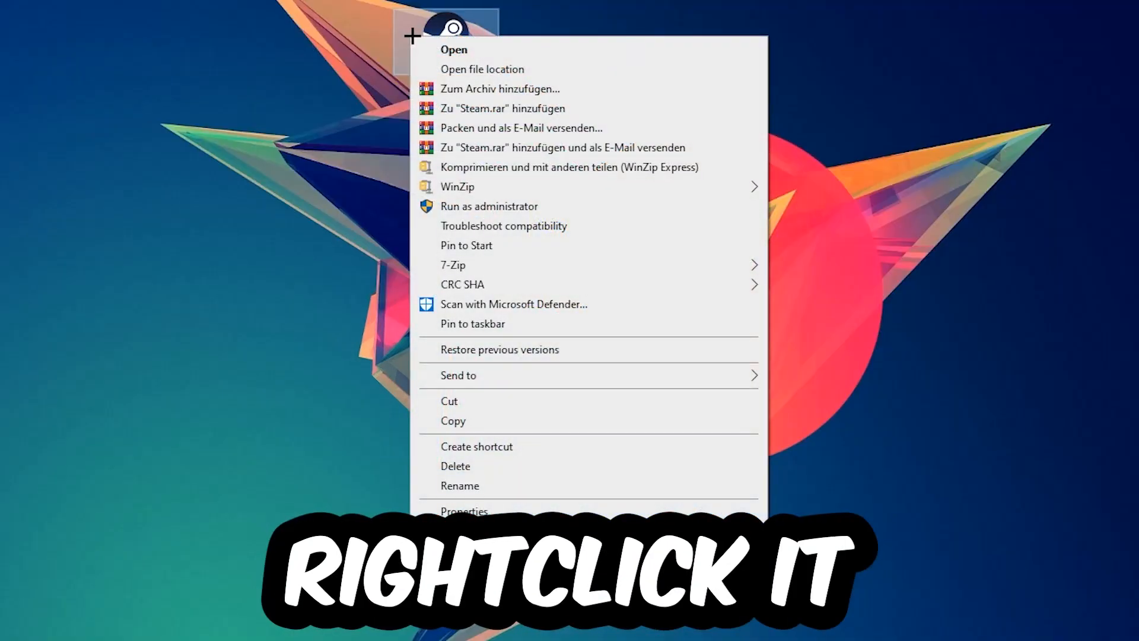
{"action": "mouse_move", "coordinate": [538, 211]}
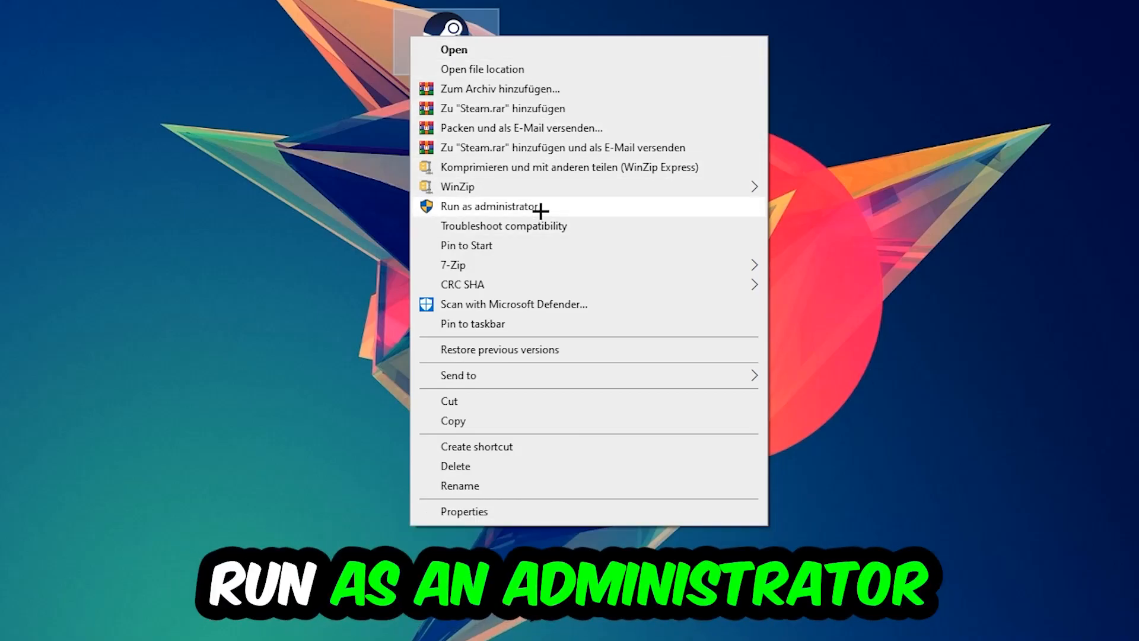
- Run Steam as administrator, move its desktop shortcut, and bring up the shortcut's Properties
{"action": "left_click", "coordinate": [491, 207]}
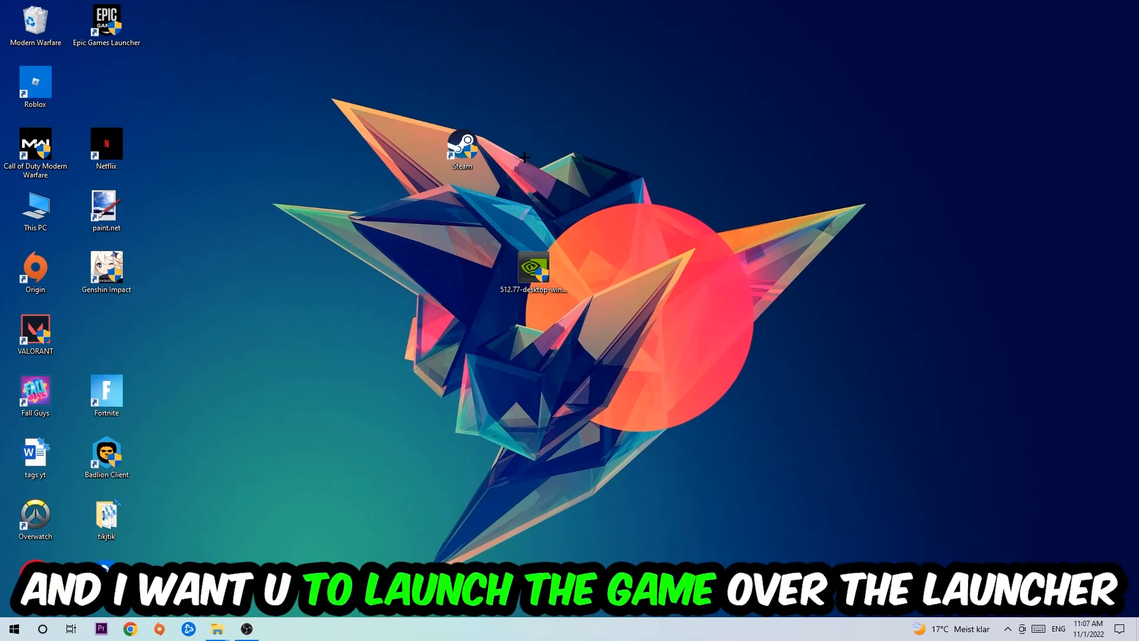
{"action": "left_click_drag", "start_coordinate": [461, 149], "coordinate": [391, 211]}
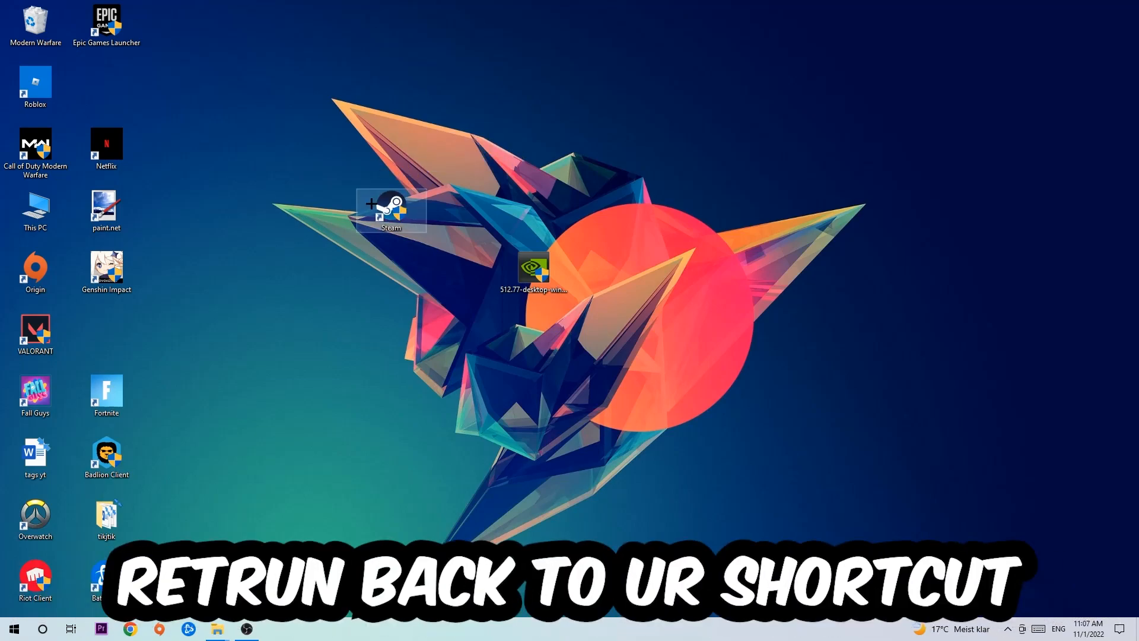
{"action": "right_click", "coordinate": [390, 210]}
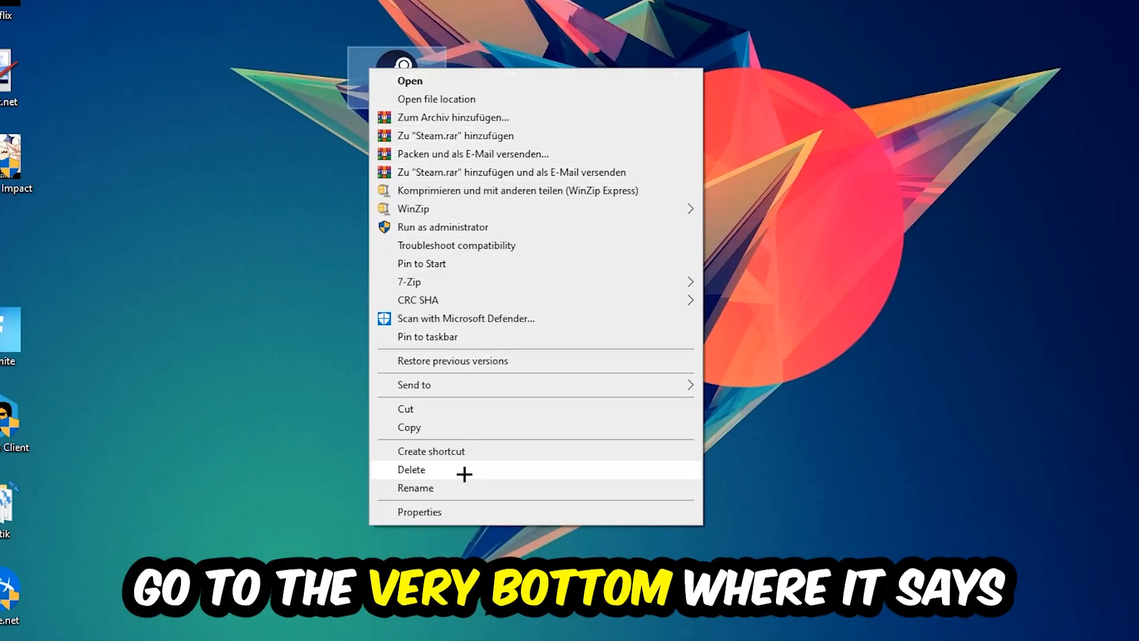
{"action": "left_click", "coordinate": [419, 511]}
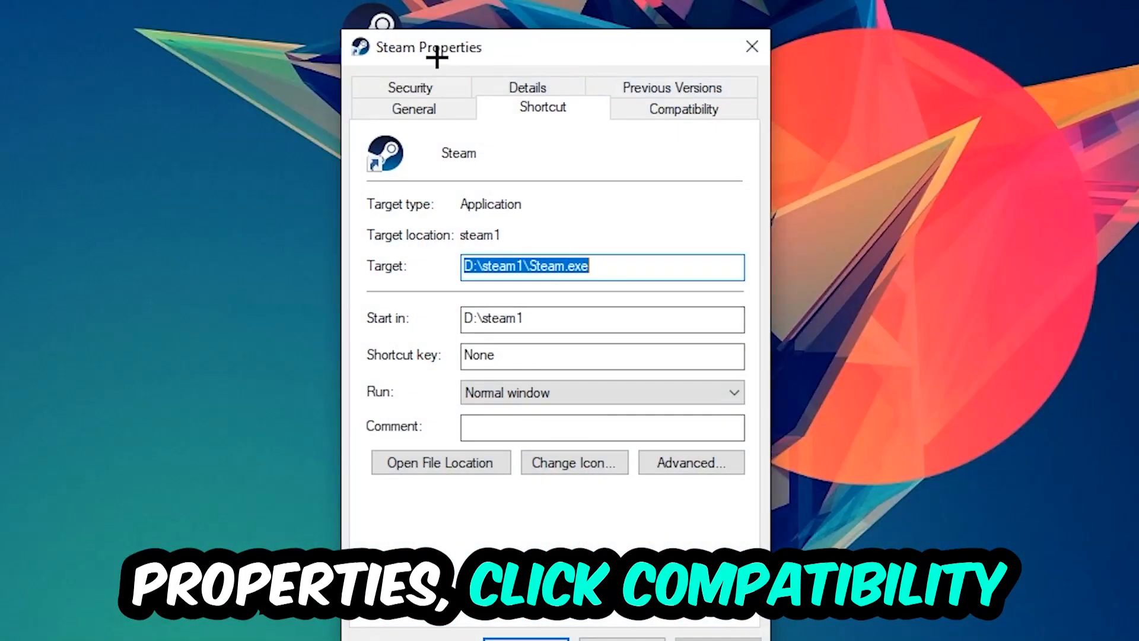
- Set Compatibility to Windows 8 mode with Run as administrator, save, and show the admin badge
{"action": "left_click", "coordinate": [681, 109]}
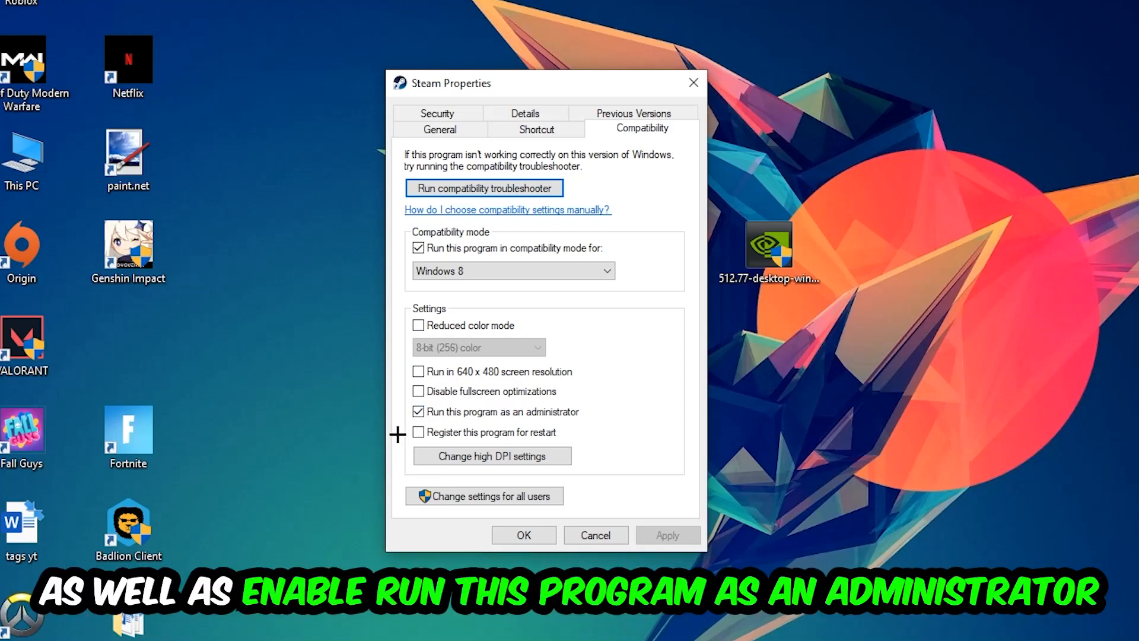
{"action": "mouse_move", "coordinate": [629, 474]}
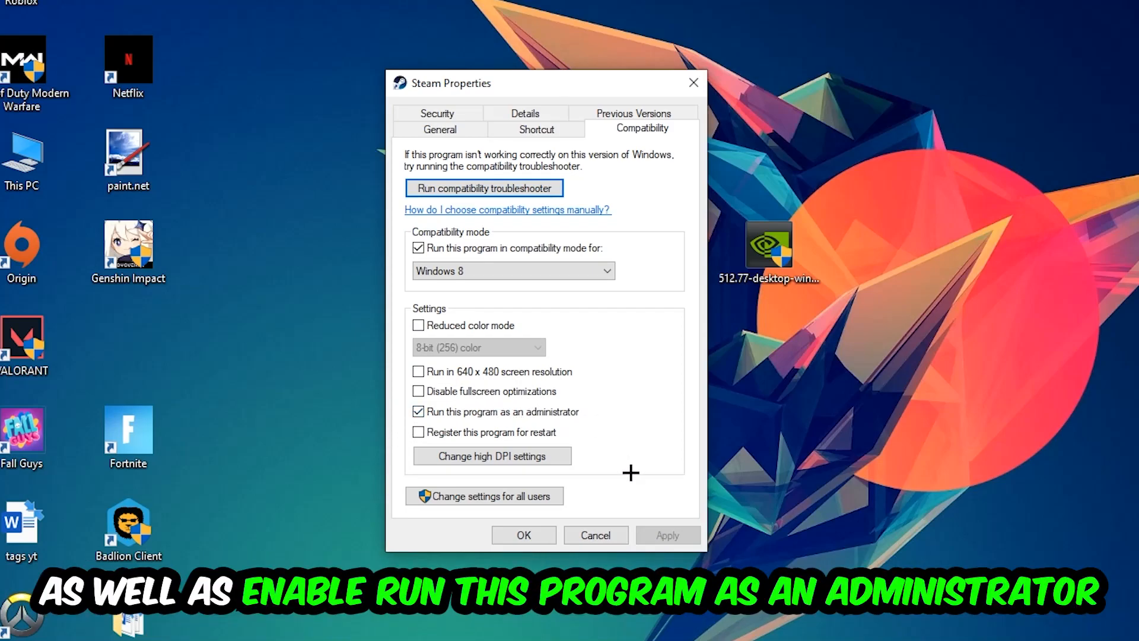
{"action": "left_click", "coordinate": [522, 535]}
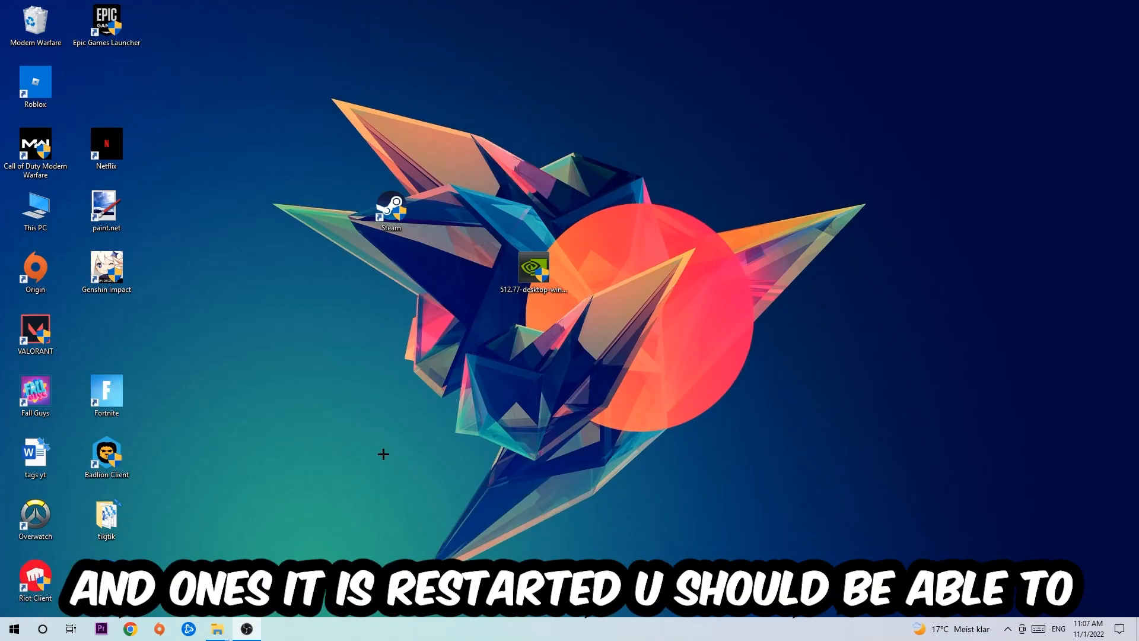
{"action": "left_click", "coordinate": [390, 211]}
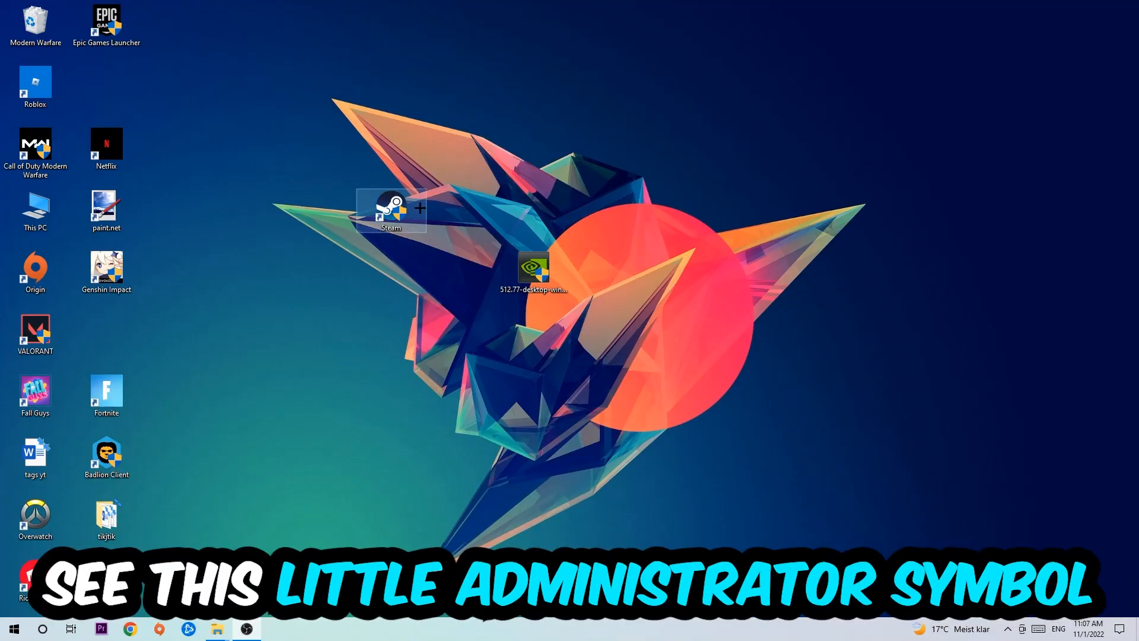